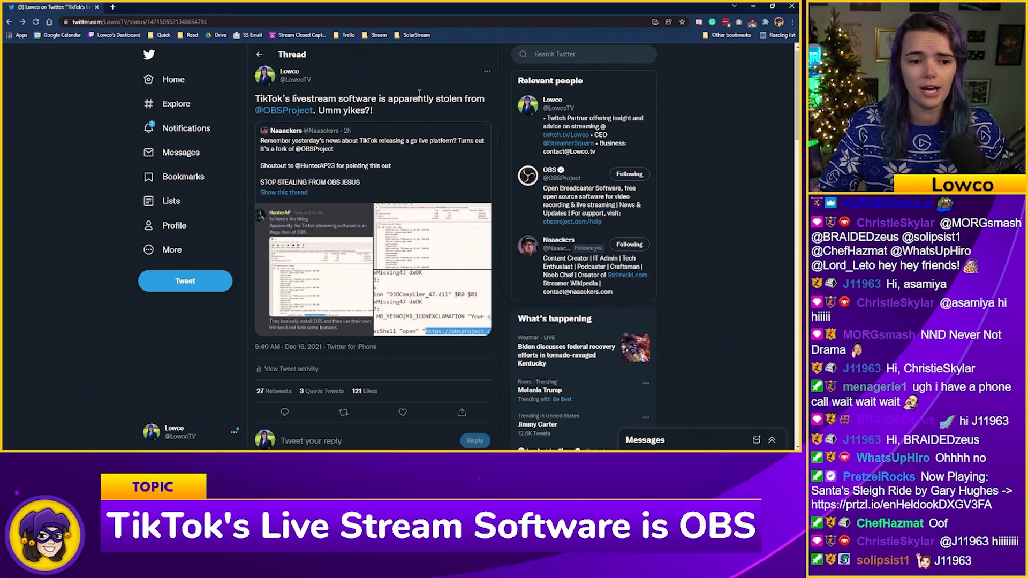
{"action": "mouse_move", "coordinate": [43, 218]}
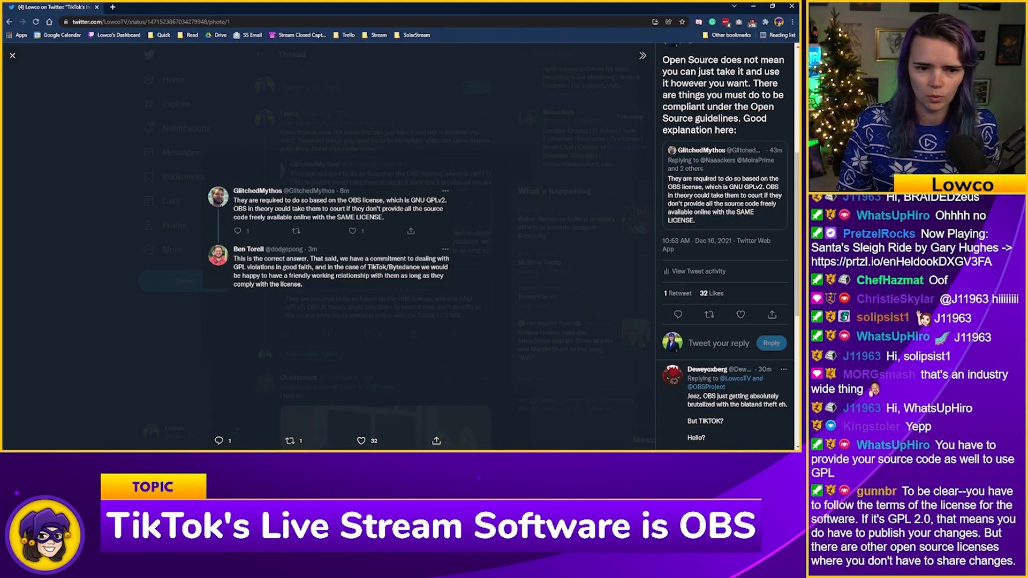
{"action": "mouse_move", "coordinate": [378, 157]}
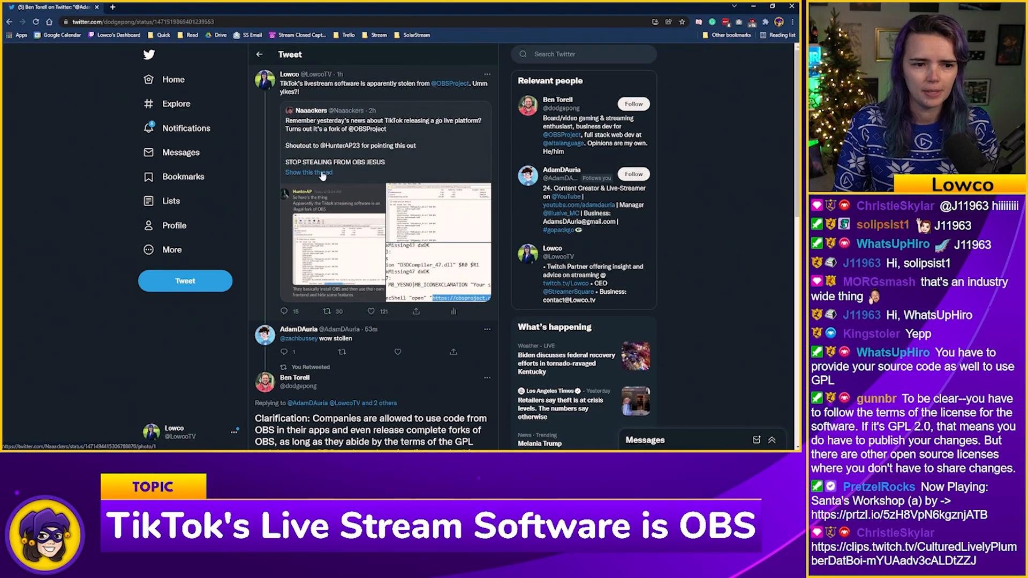
{"action": "scroll", "scroll_direction": "down", "scroll_amount": 3}
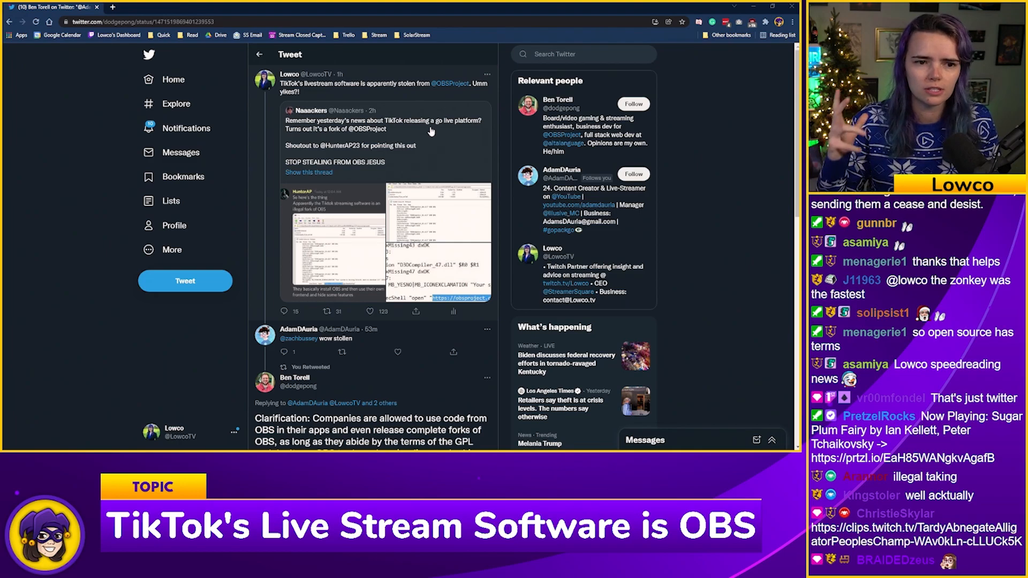
{"action": "scroll", "scroll_direction": "down", "scroll_amount": 3}
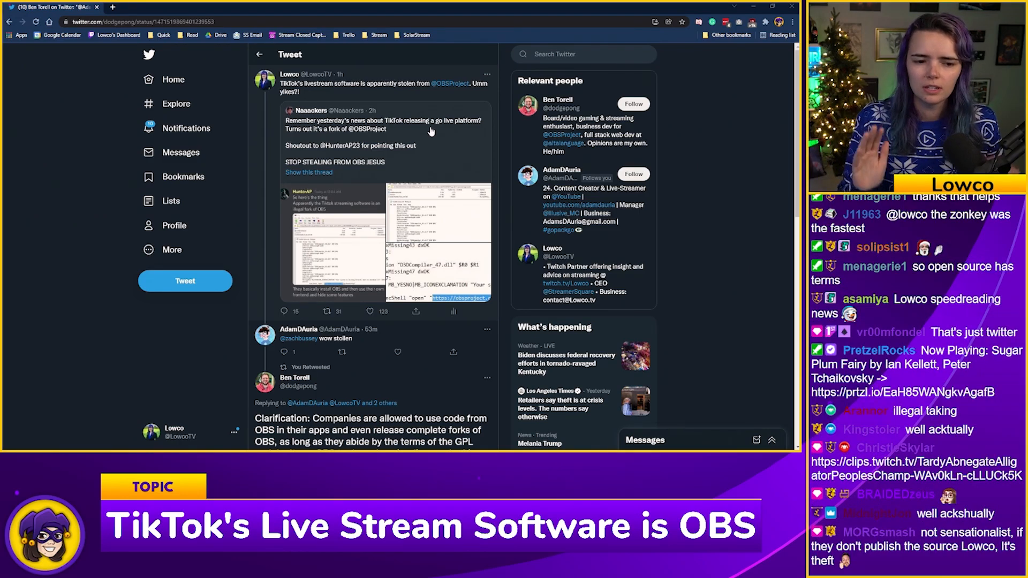